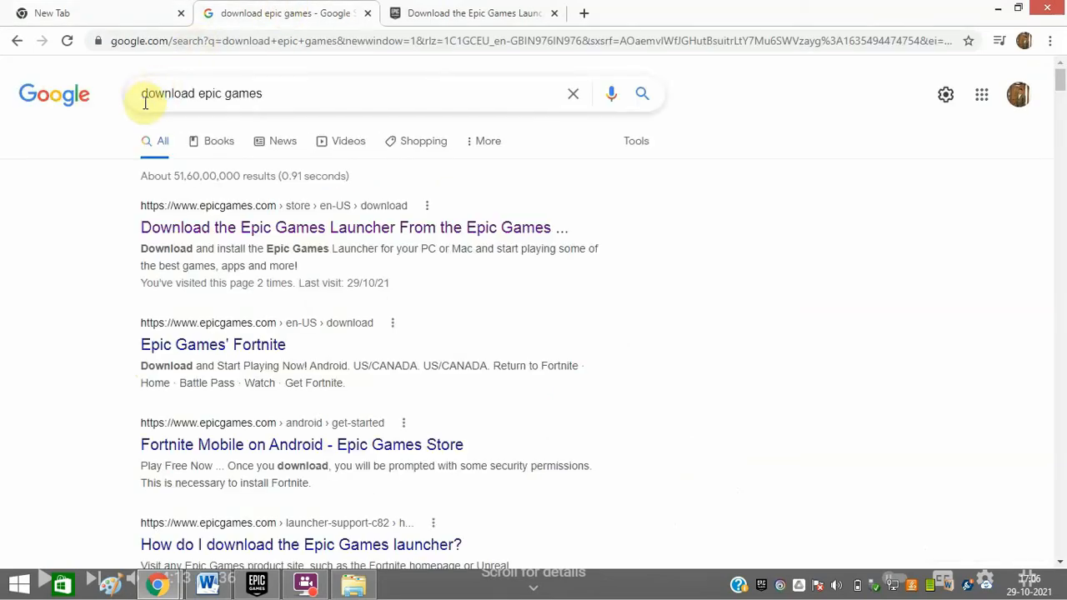
mouse_move(124, 219)
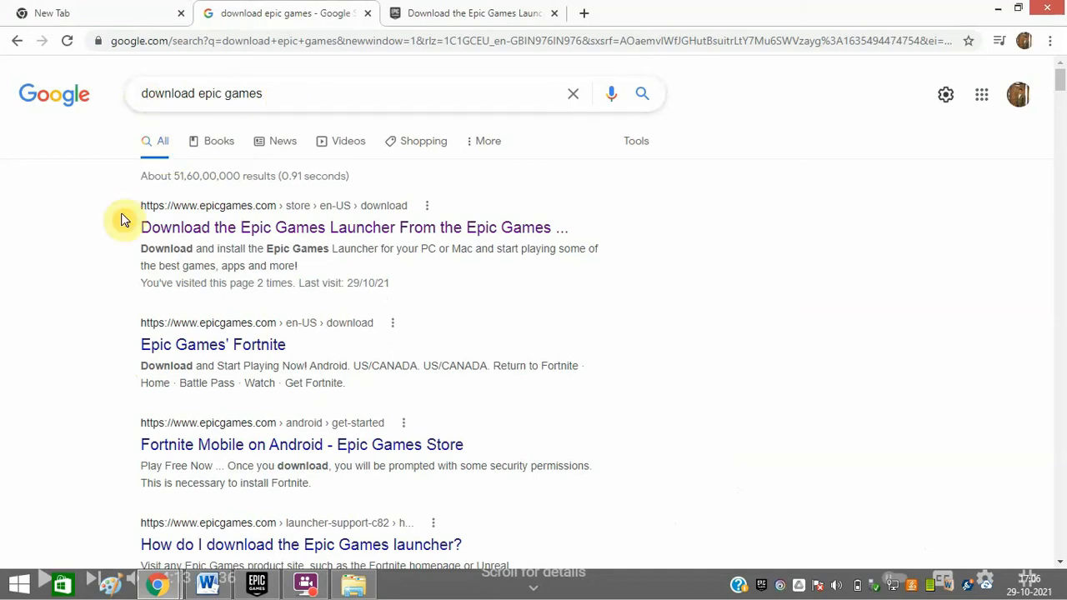
mouse_move(269, 226)
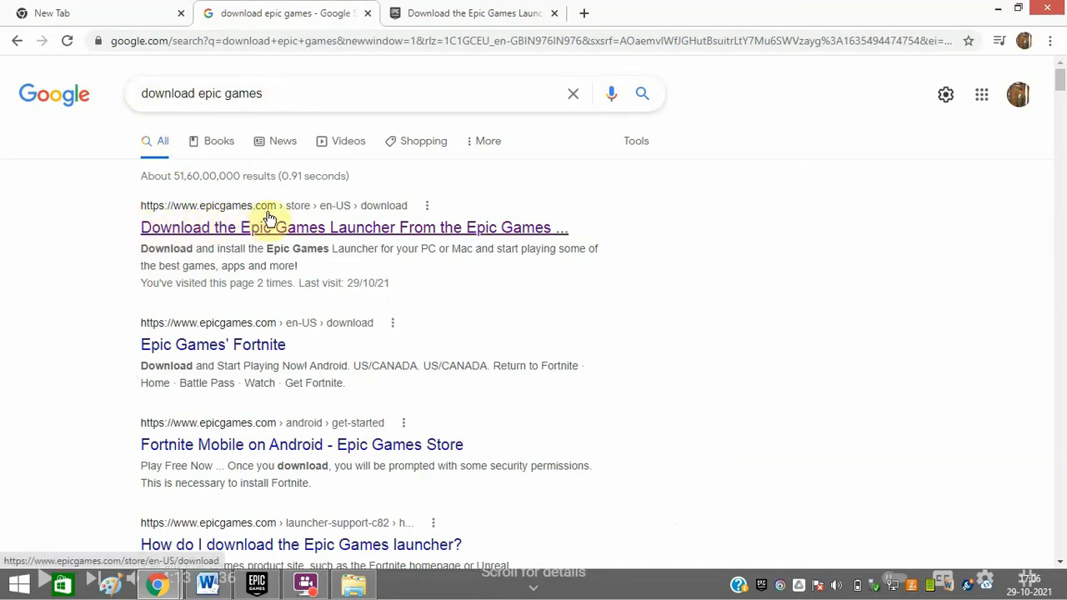
- Open the 'Download the Epic Games Launcher' result and scroll down the download page
click(474, 12)
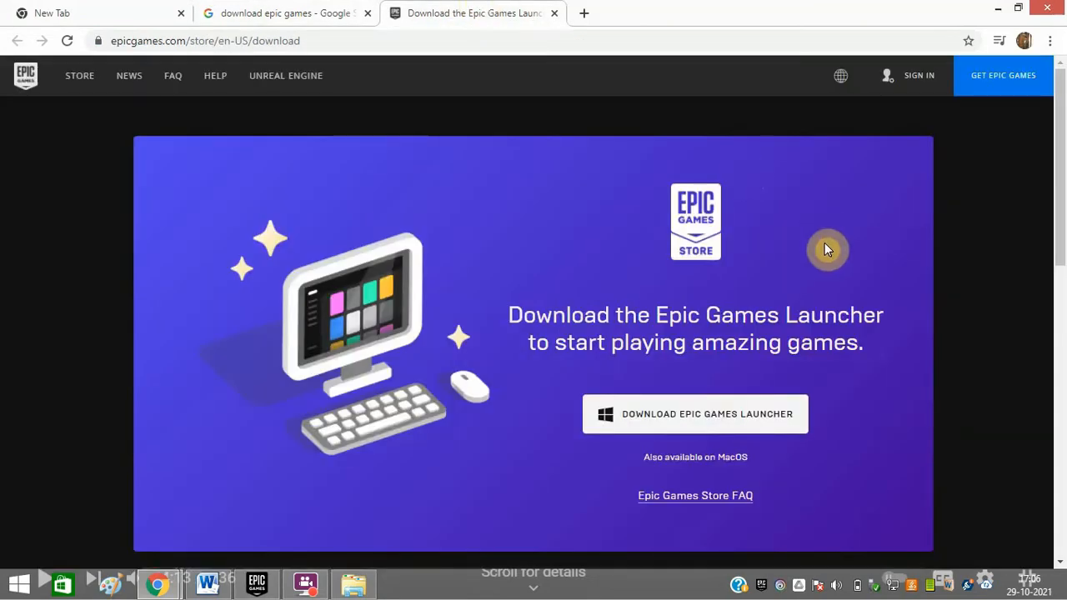
mouse_move(638, 386)
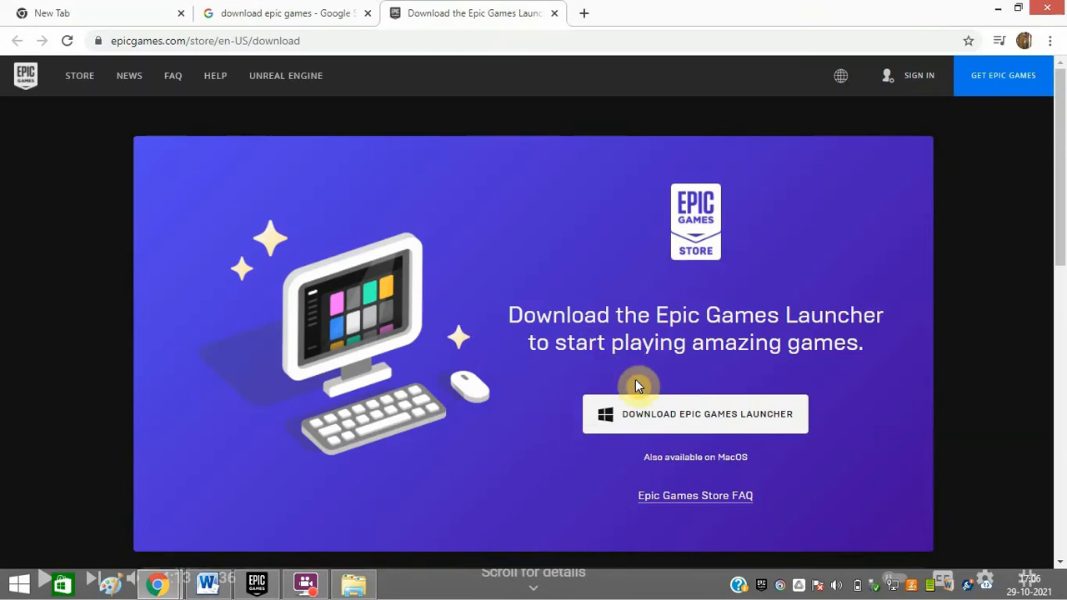
mouse_move(818, 450)
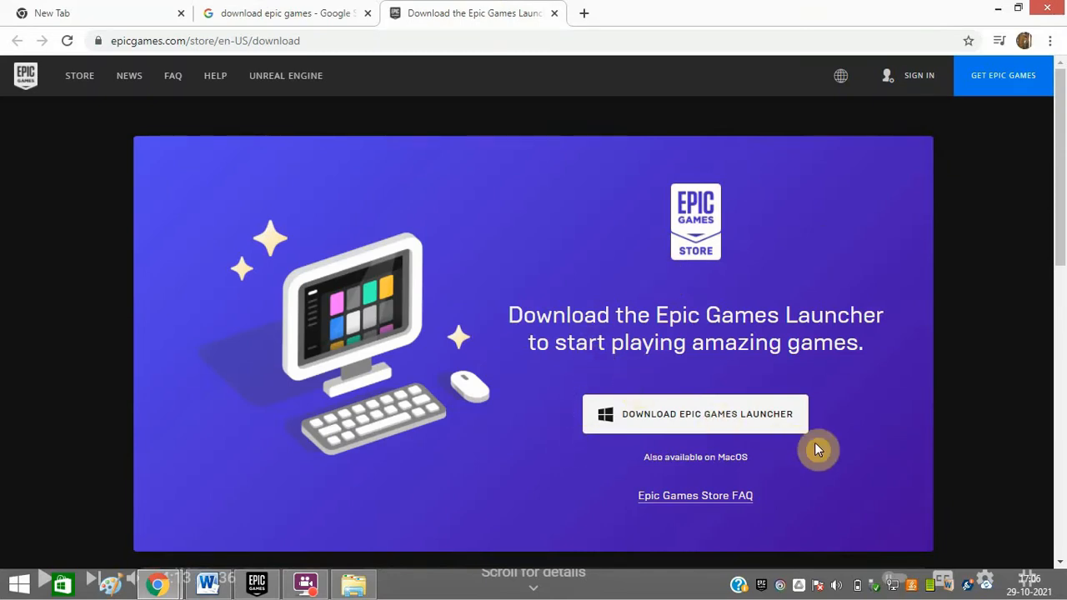
scroll(down, 3)
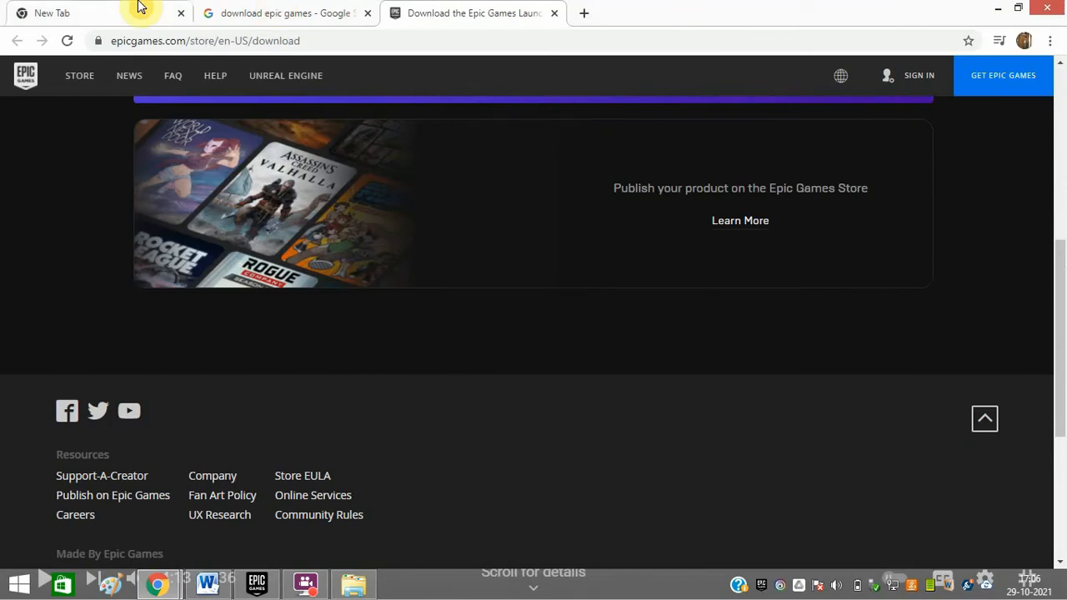
- In the launcher, choose Sign Up, then Sign up with Email, and browse the blank form
click(257, 581)
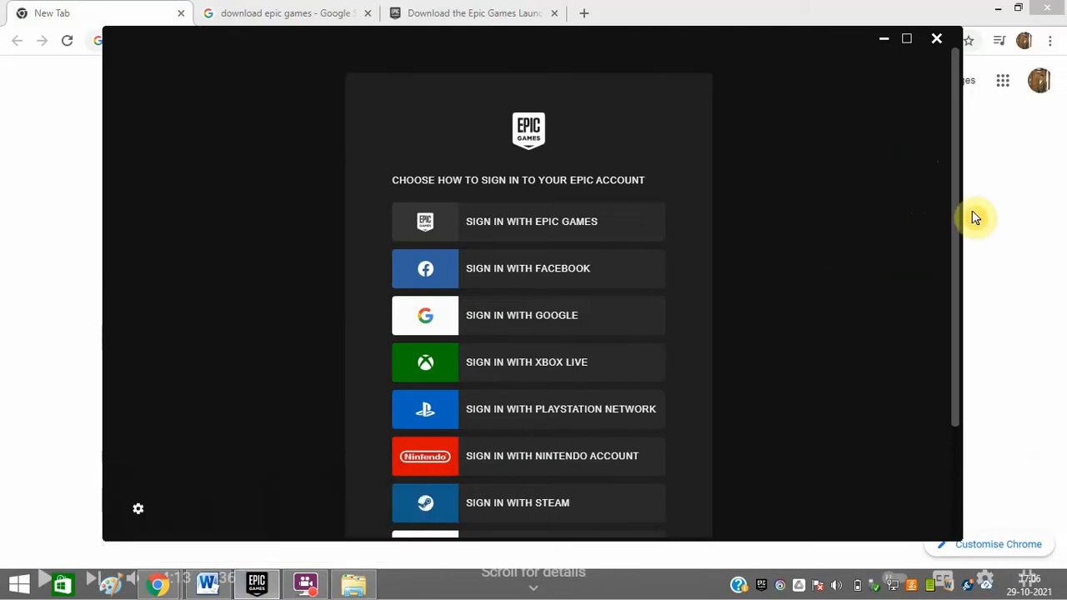
scroll(down, 3)
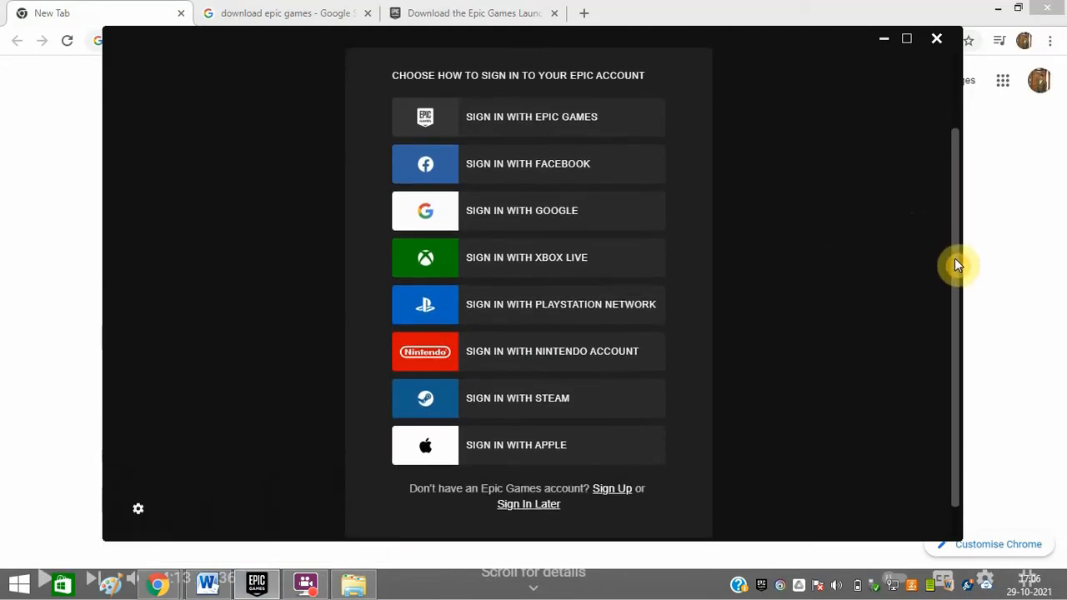
scroll(down, 3)
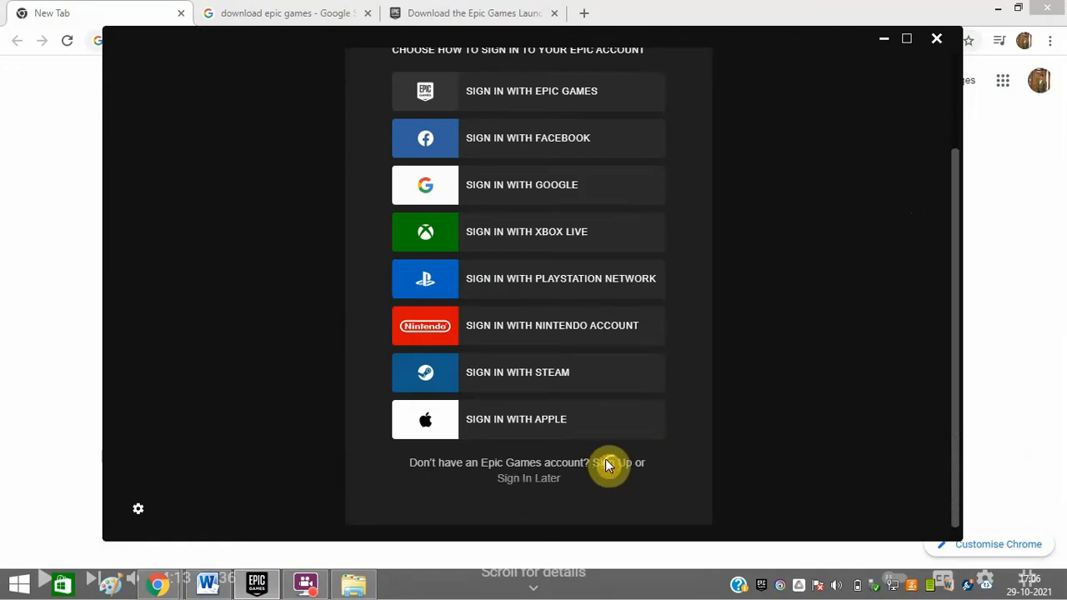
click(605, 462)
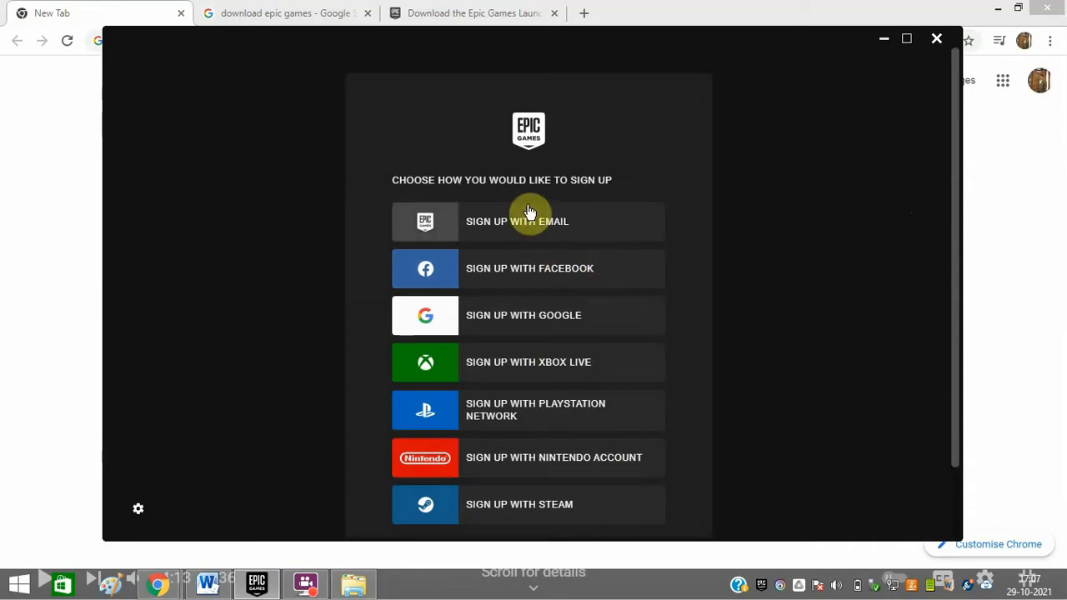
mouse_move(548, 236)
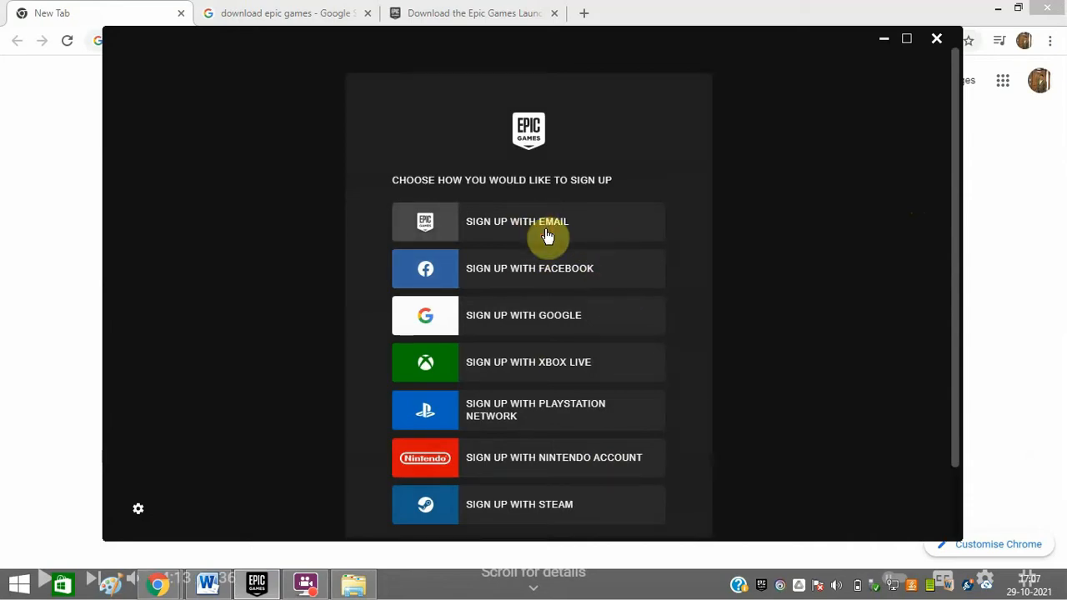
click(516, 221)
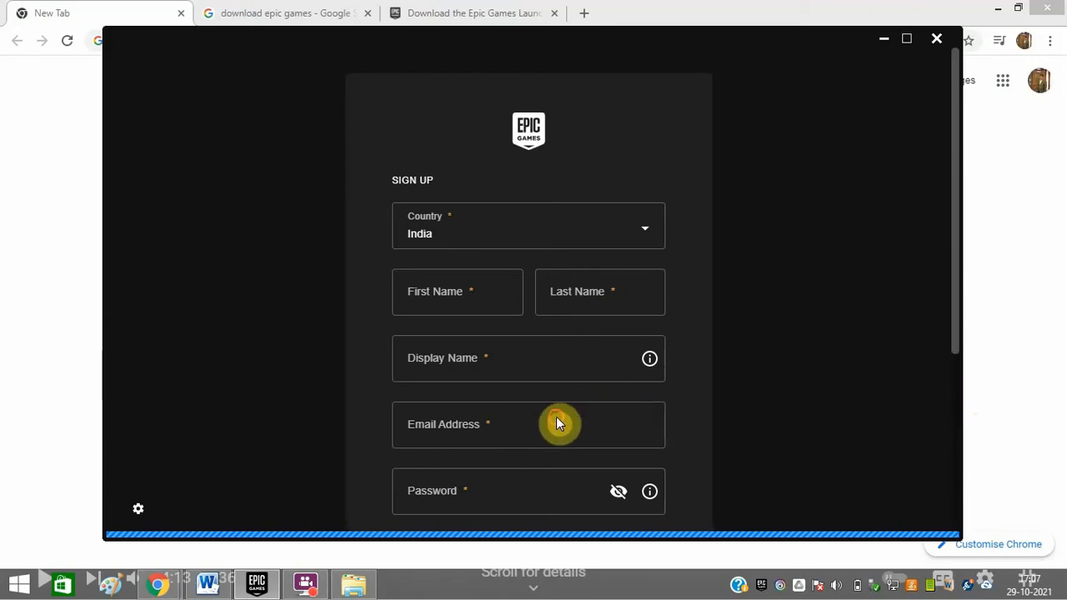
scroll(down, 3)
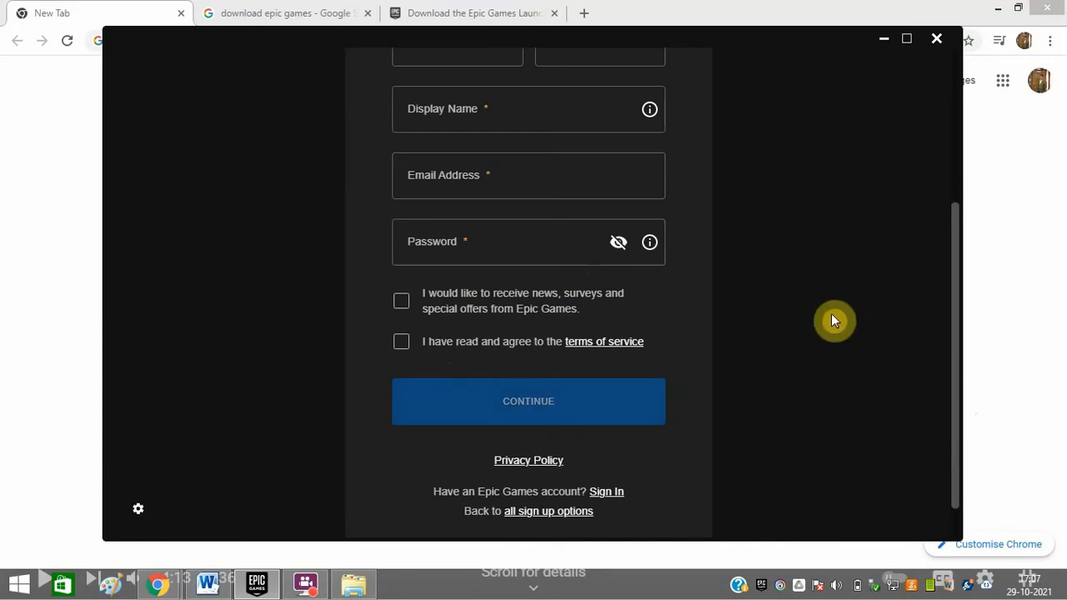
scroll(up, 3)
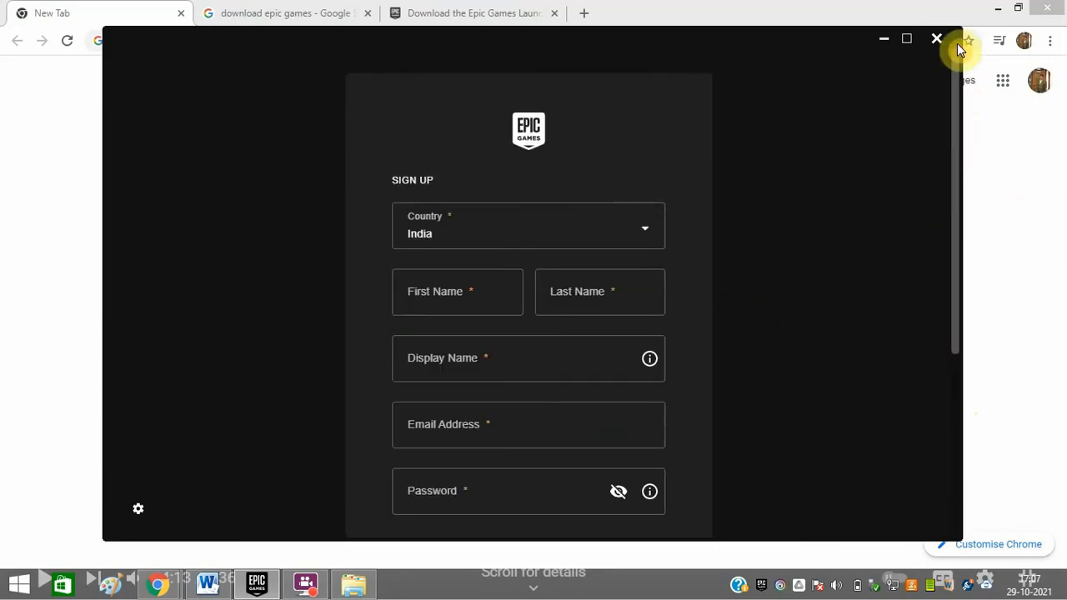
scroll(down, 3)
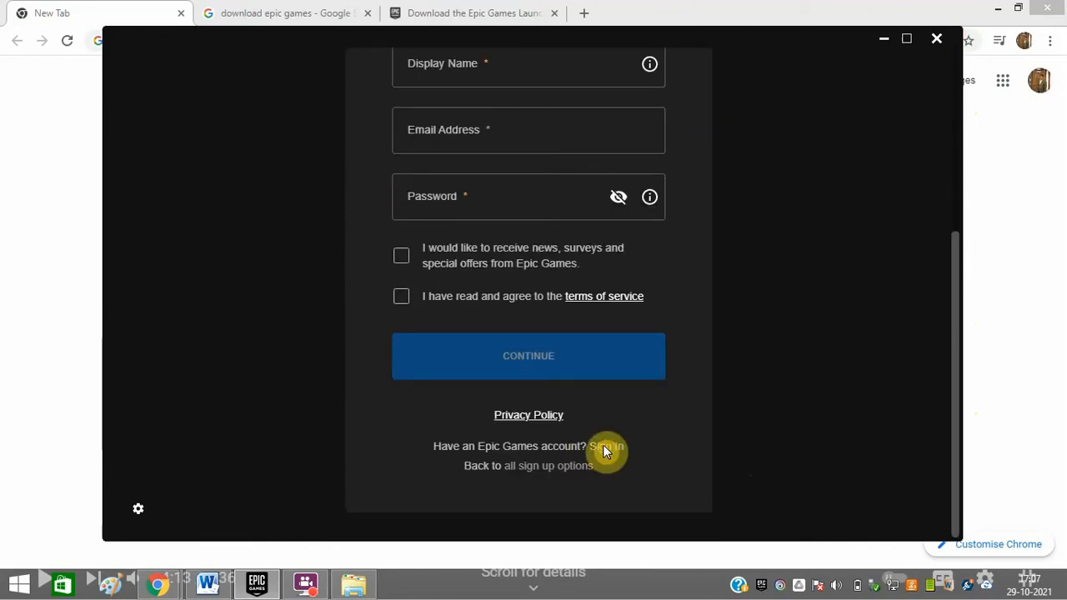
- Switch to sign-in, enter the email and password, and uncheck 'Remember me'
click(606, 446)
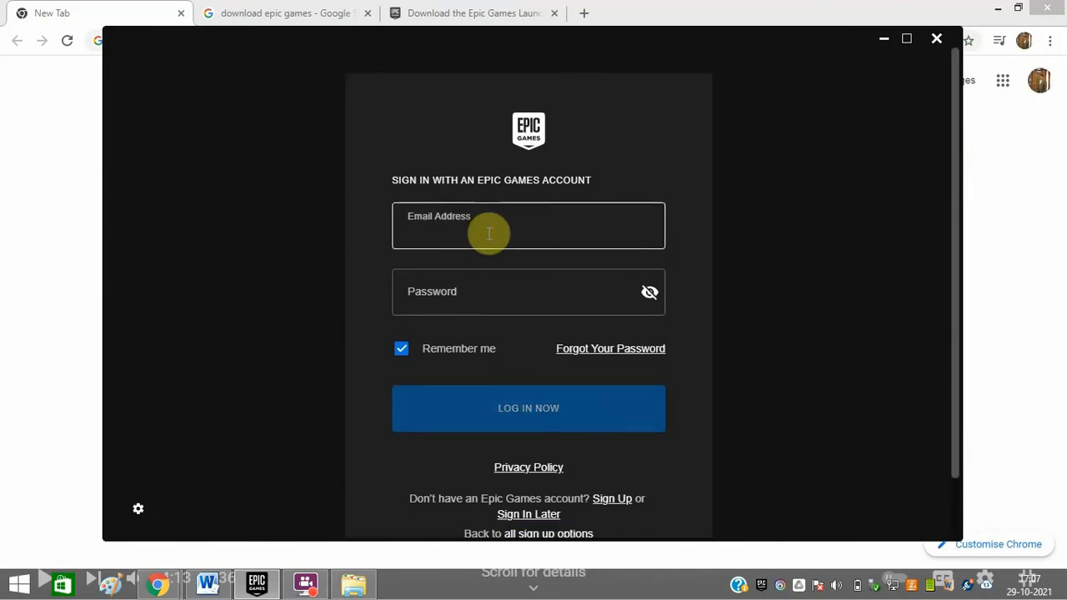
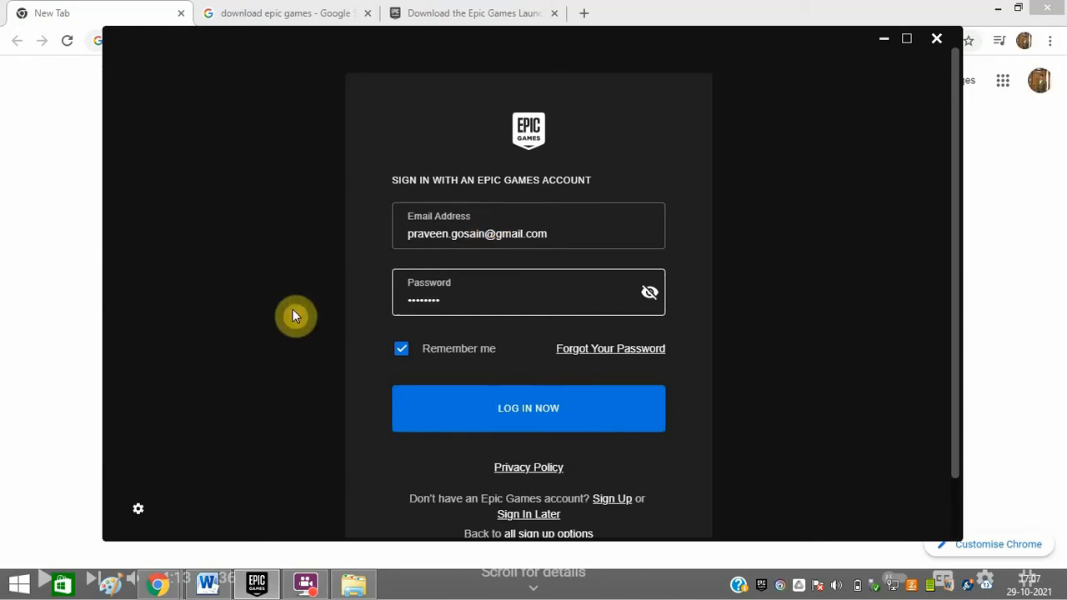
click(401, 348)
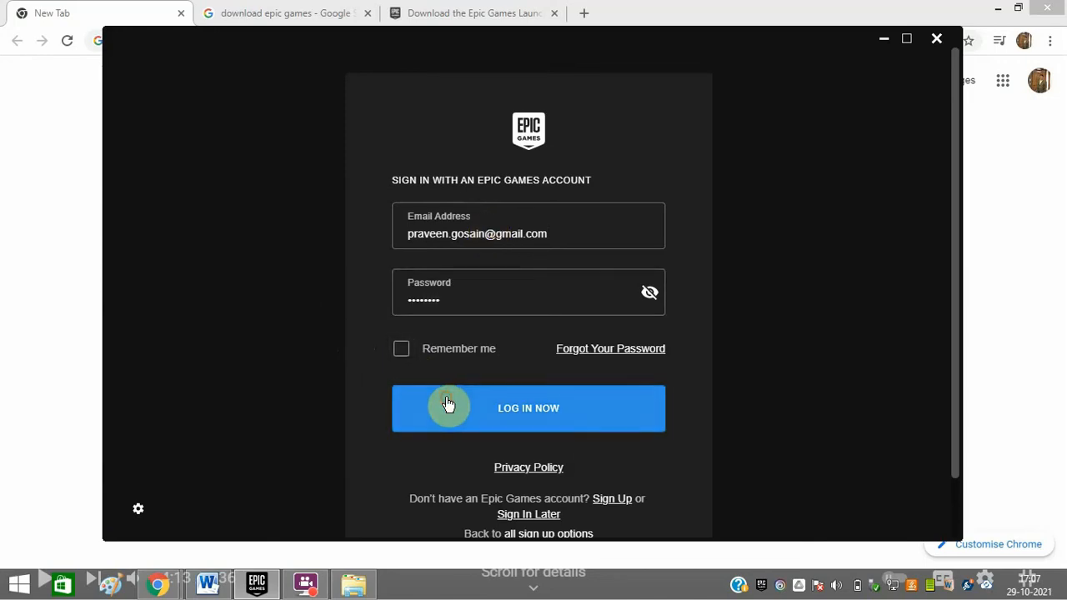
- Log in to reach the store and open the profile's account menu
click(528, 408)
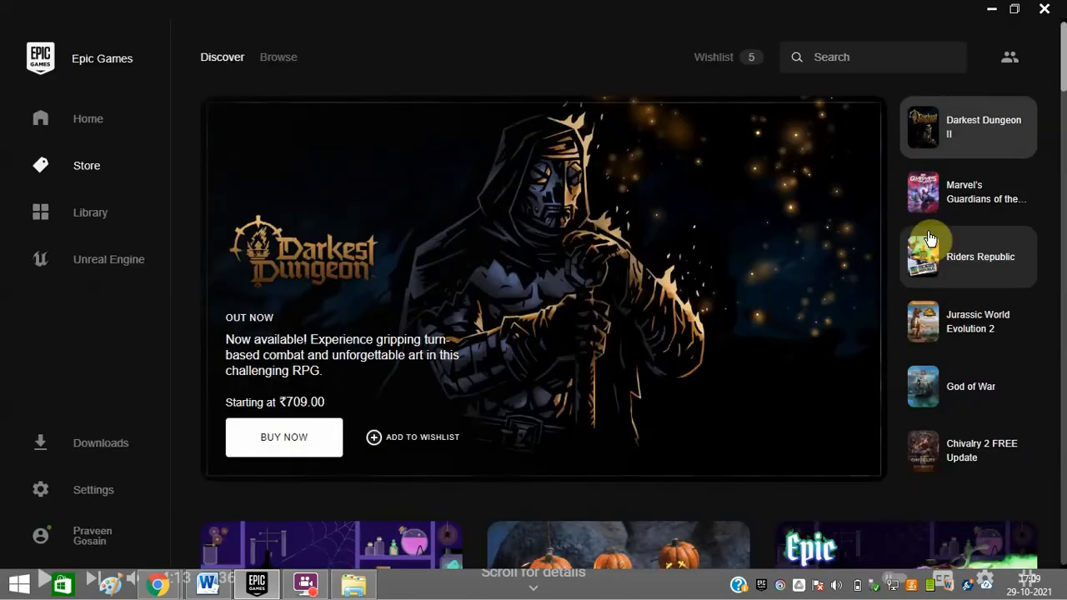
mouse_move(92, 535)
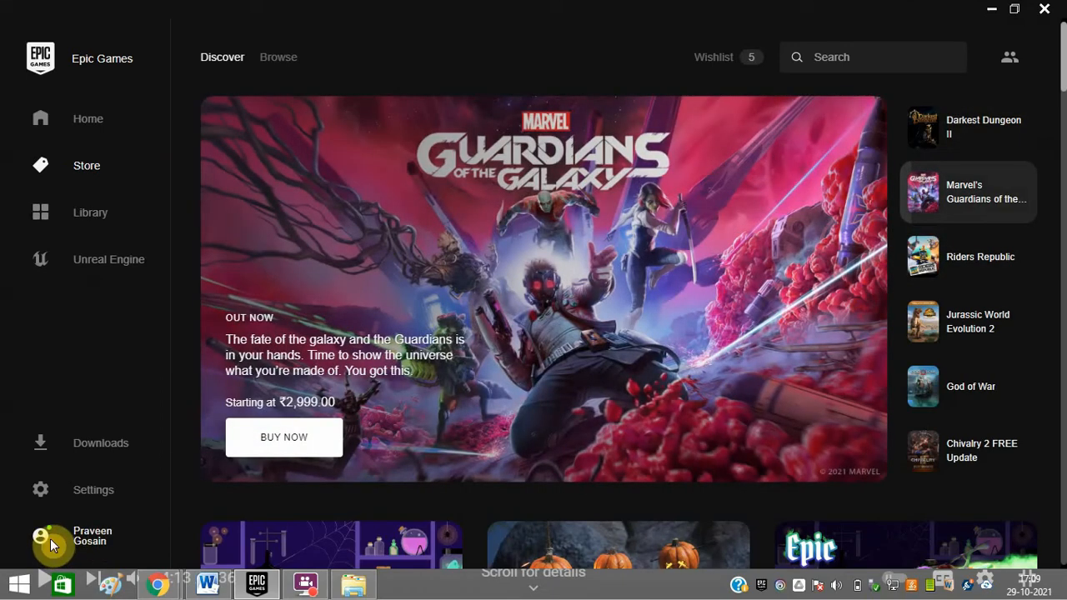
click(51, 535)
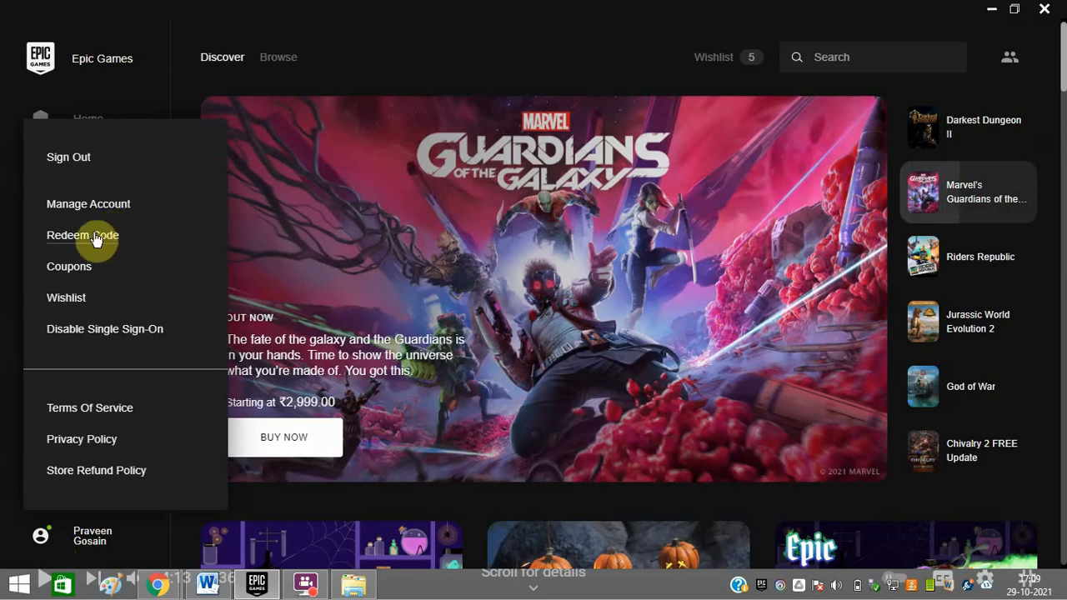
- Enter product code GF13H-KK89H-H6560-9GV65, see 'Code does not exist', and return Home
click(81, 235)
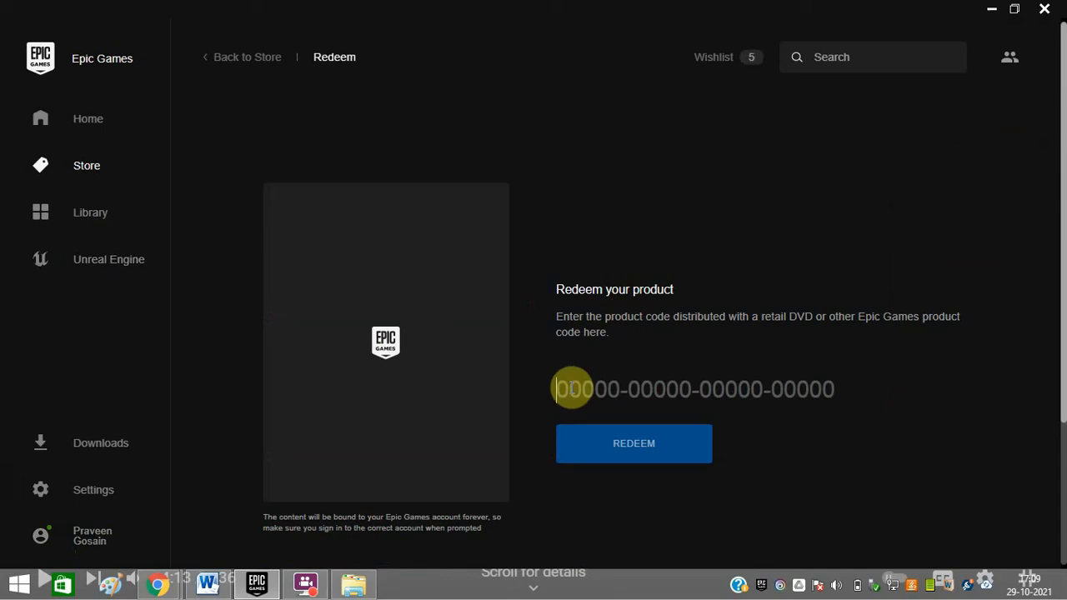
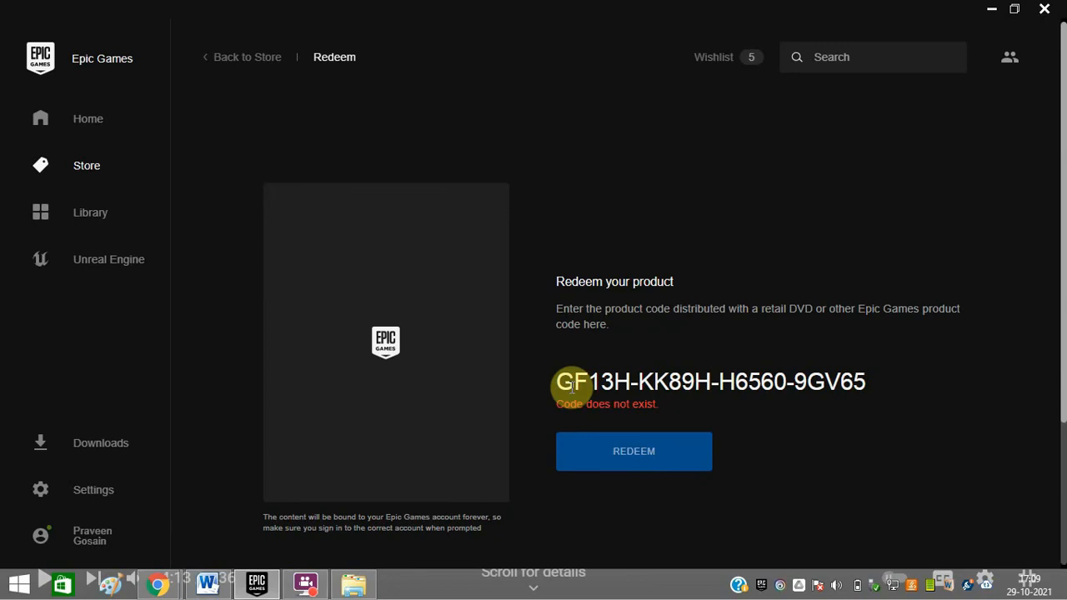
mouse_move(867, 381)
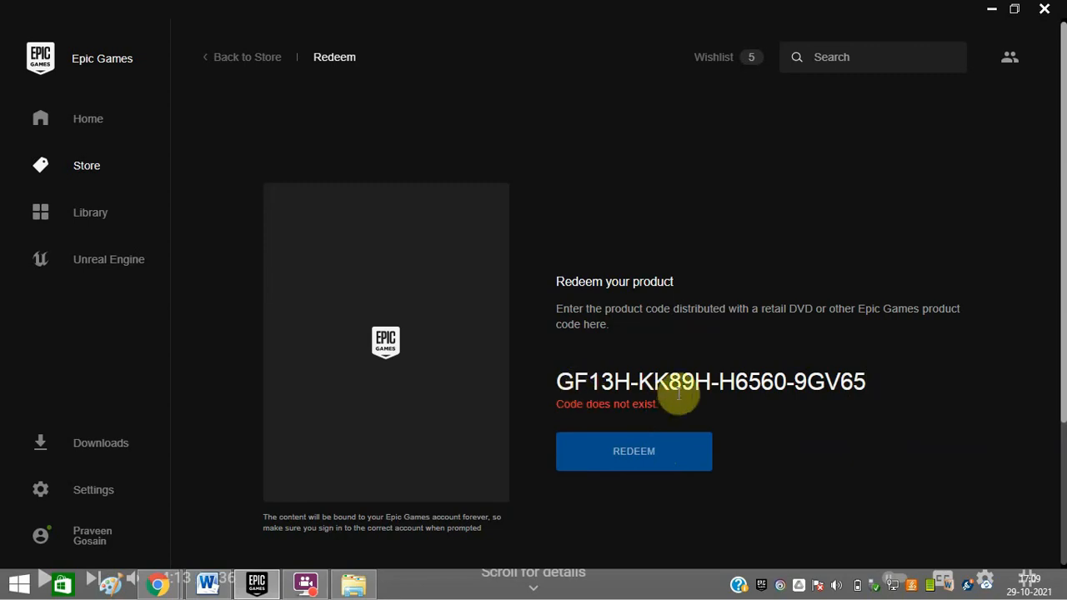
mouse_move(75, 125)
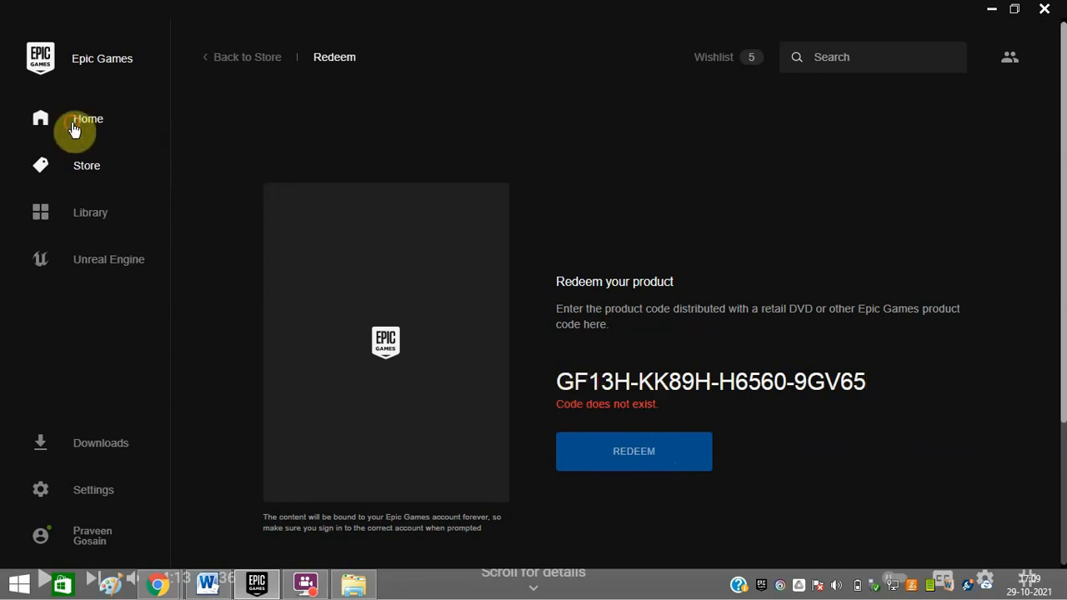
click(88, 119)
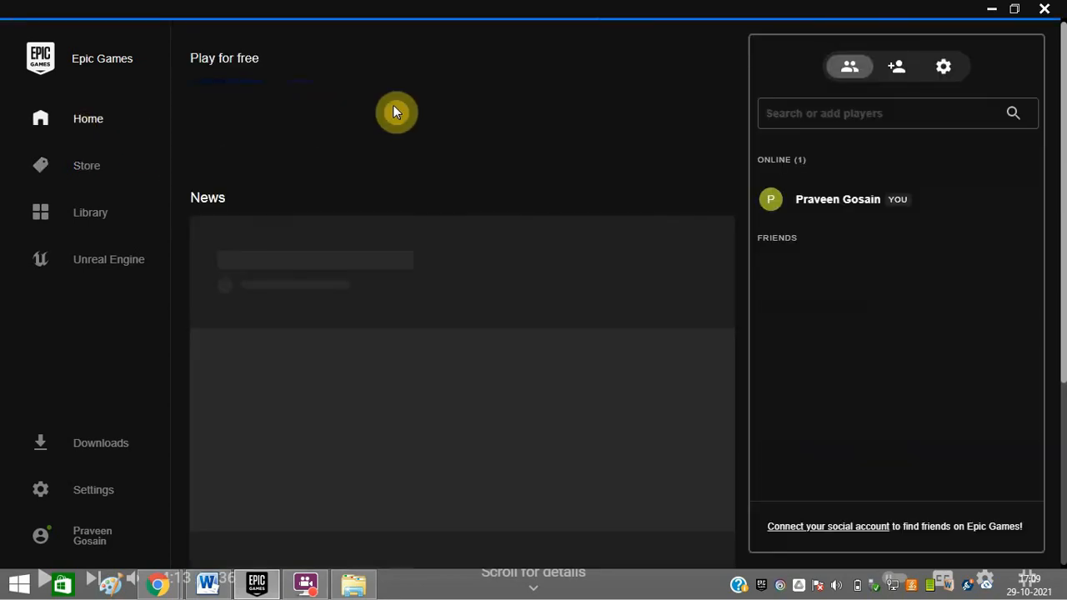